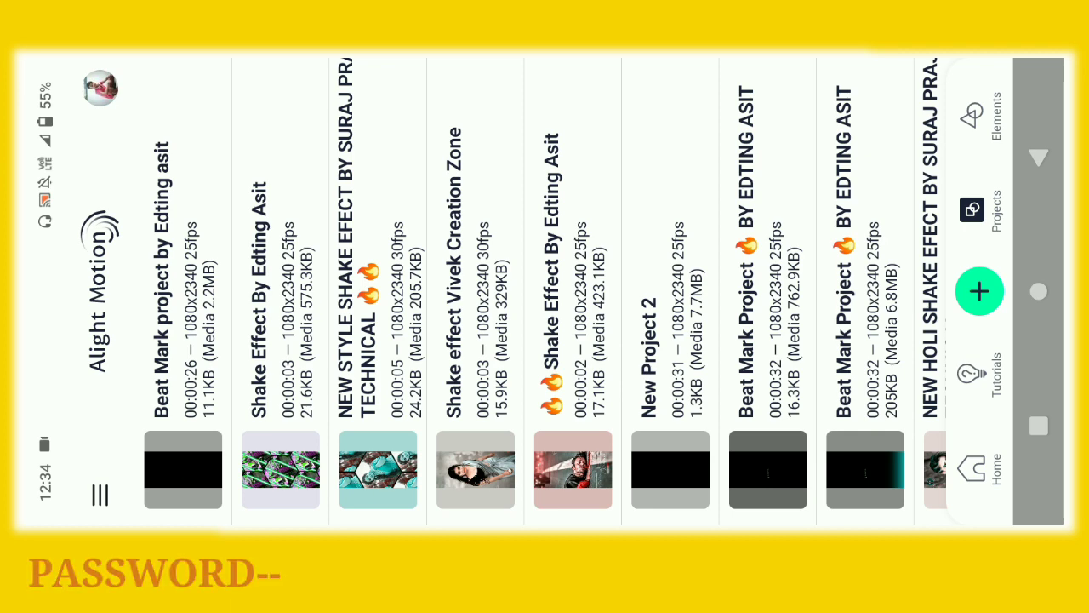
Open the 'Beat Mark project by Editing asit' card from the Projects screen
click(182, 468)
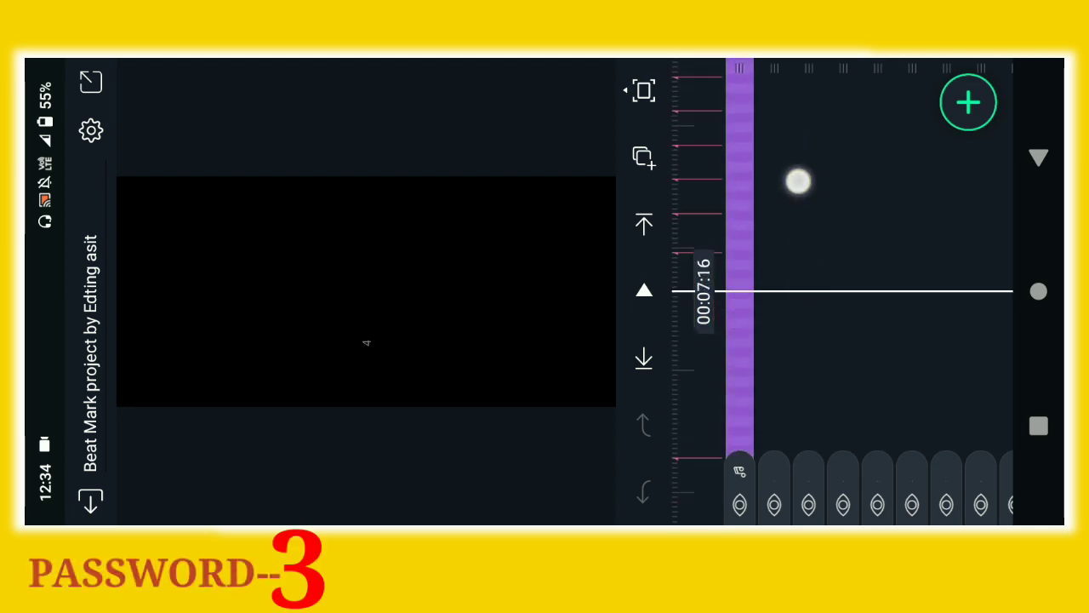
Add photos as new media layers via the + button's Media option
click(968, 102)
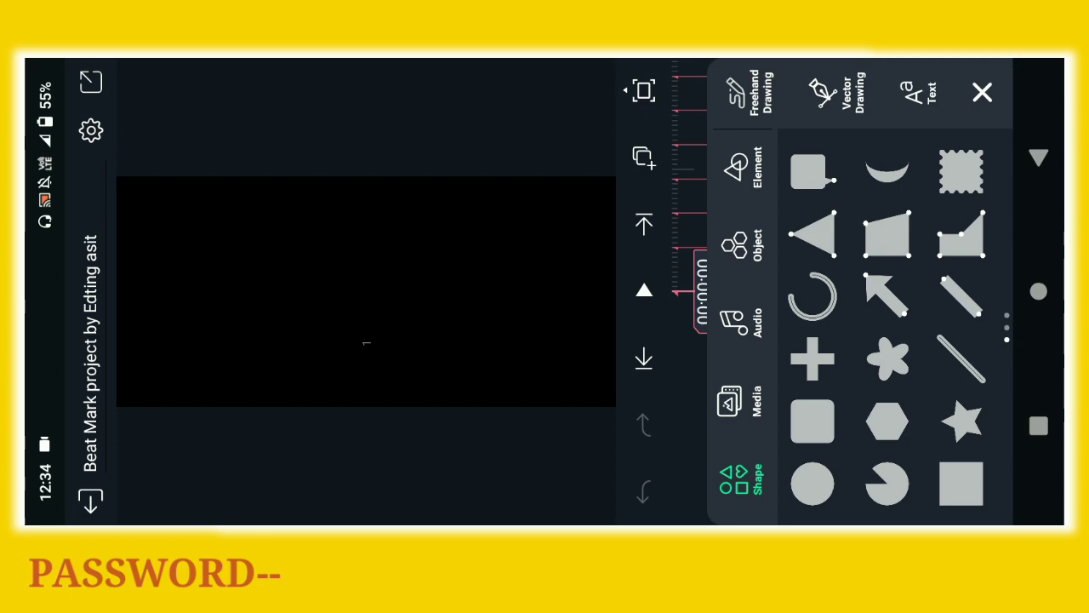
click(756, 400)
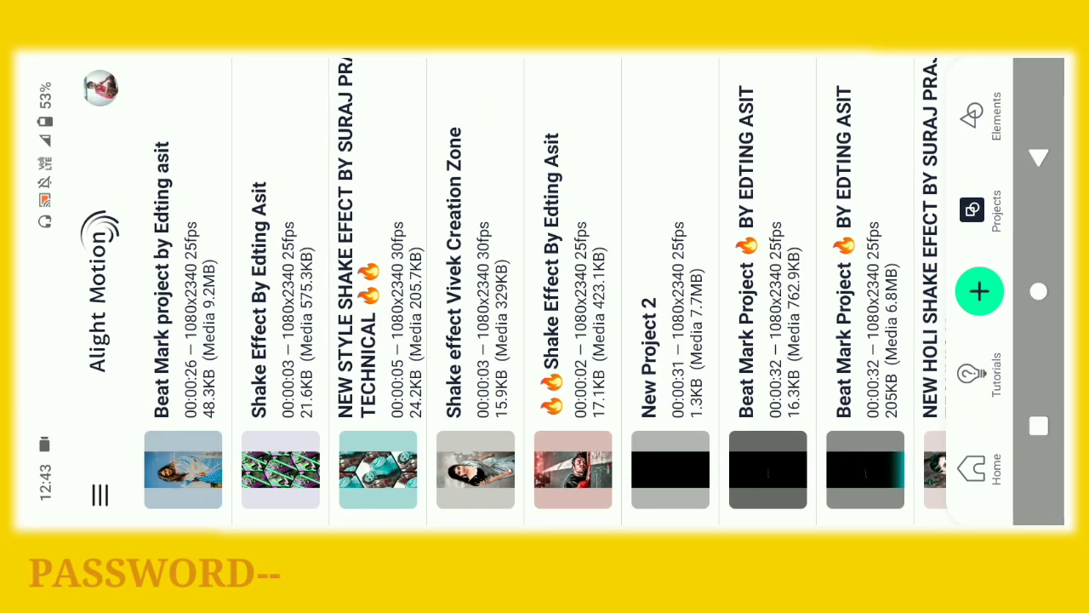
Reopen the Beat Mark project to keep editing its photo layers
click(183, 470)
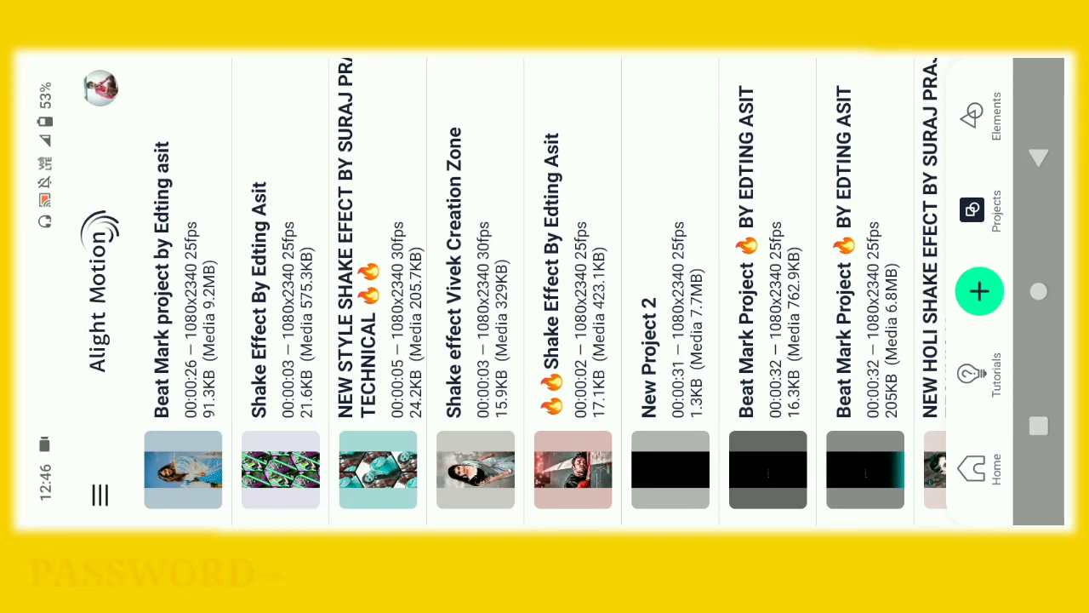
Reopen the Beat Mark project from the project list for further layer edits
click(280, 470)
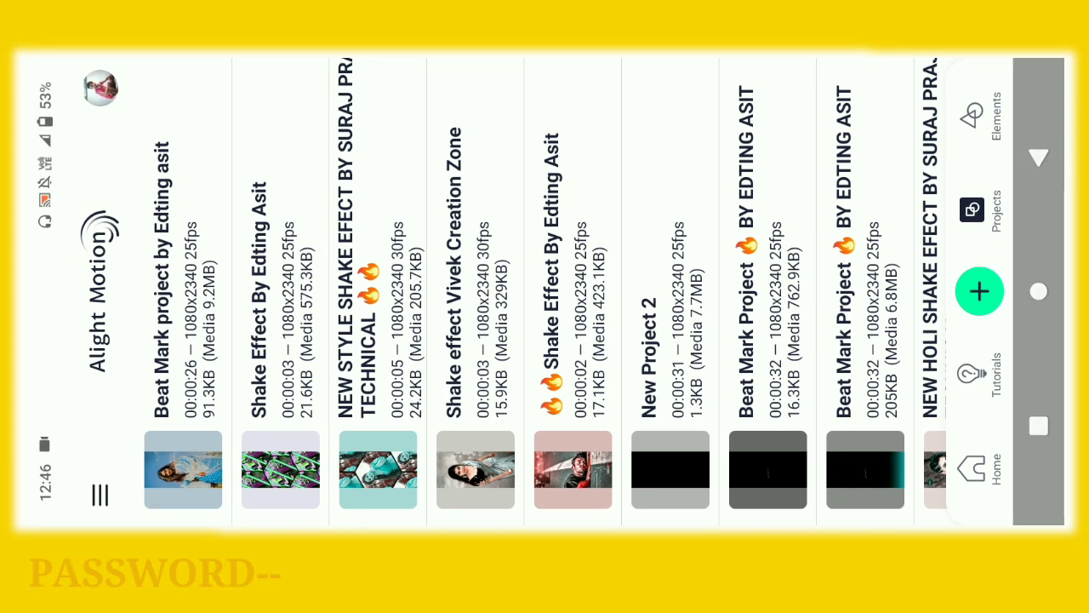
click(182, 470)
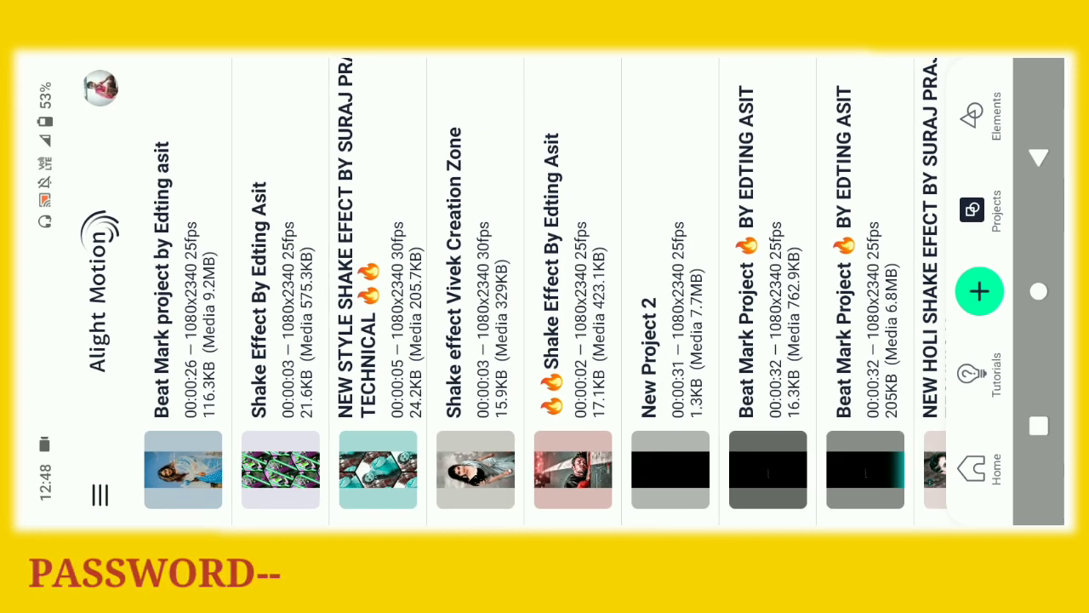
Open the Beat Mark project and bring up Effects for the photo layer
click(182, 469)
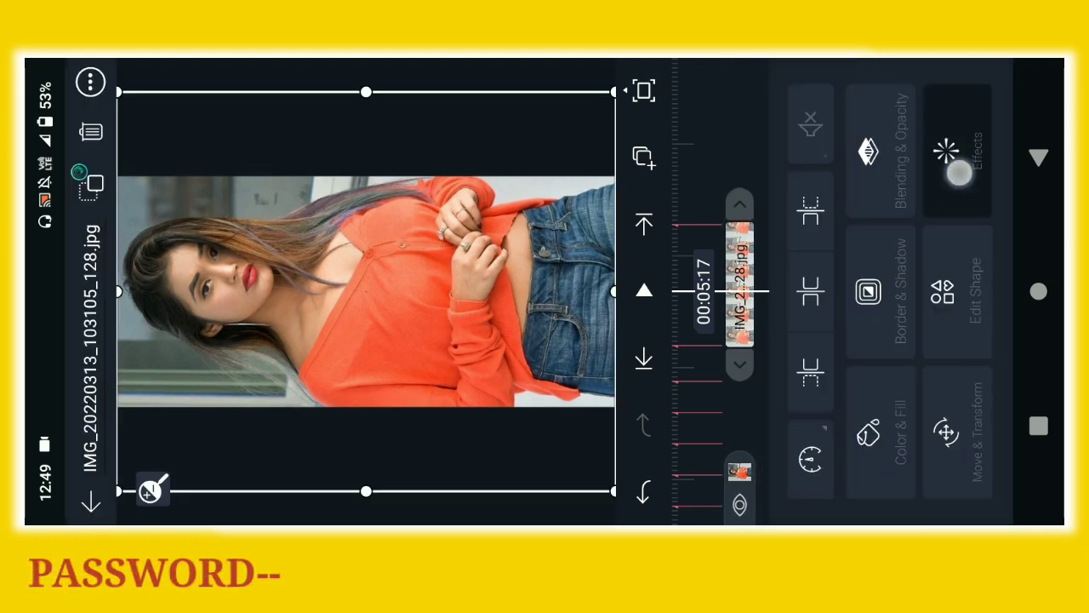
click(957, 156)
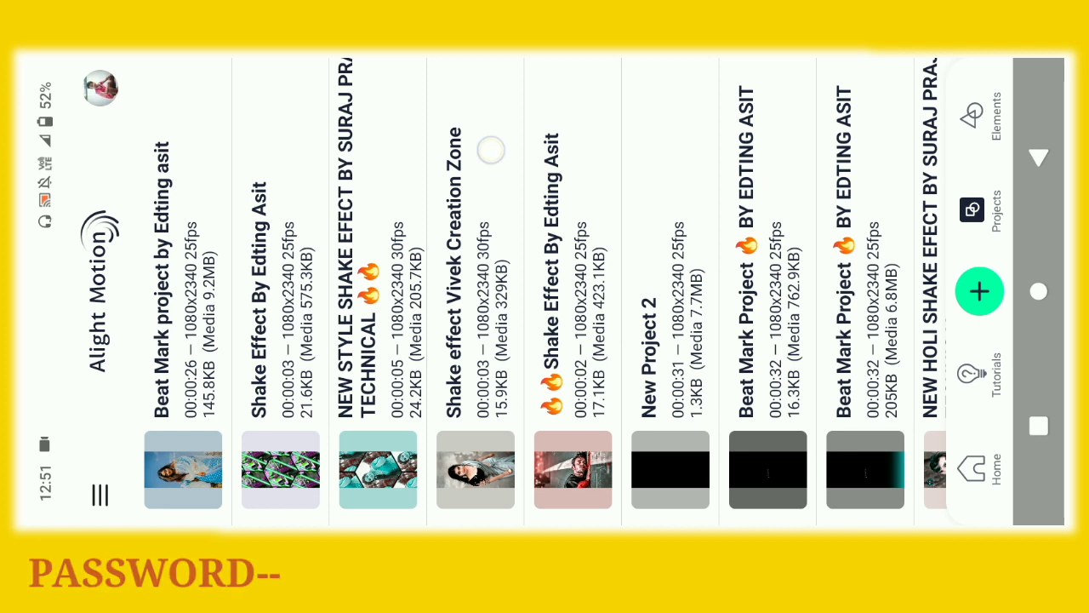
Open the Beat Mark project and scrub to a later moment to preview the glowing hexagon
click(182, 470)
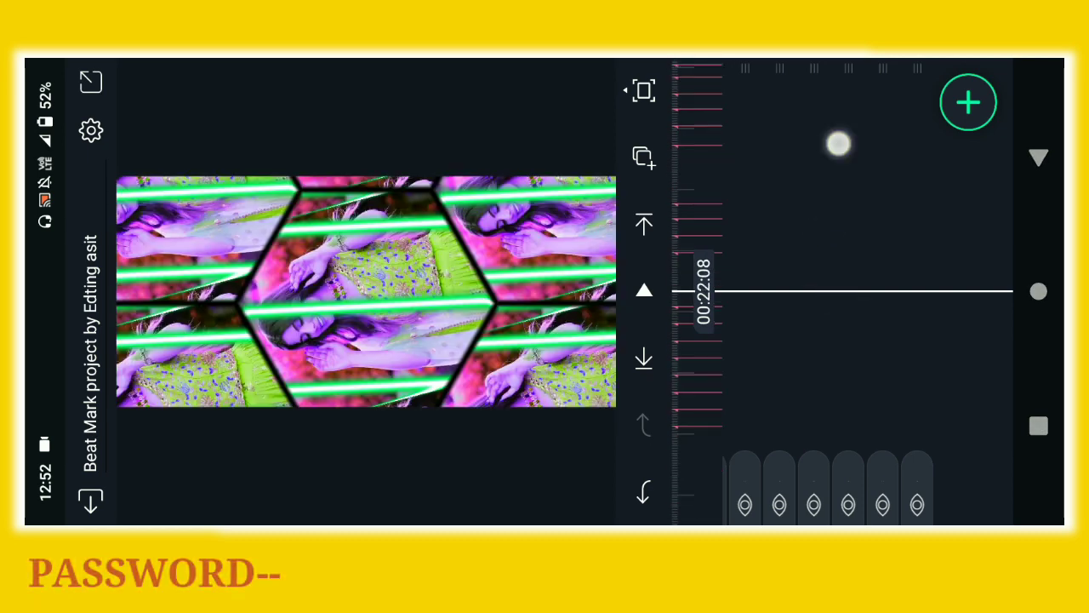
drag(838, 145, 766, 157)
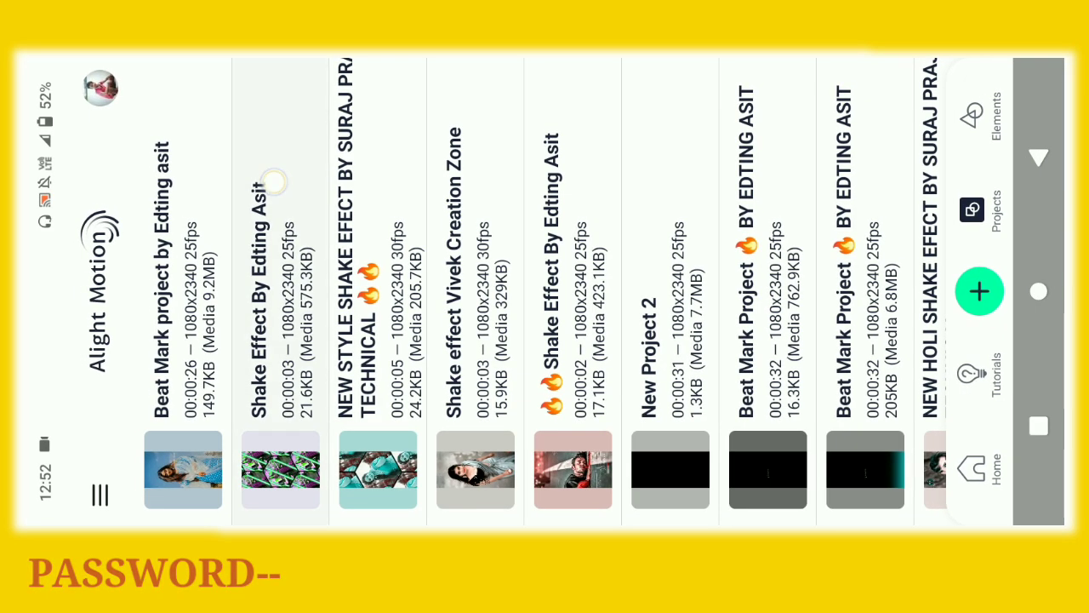
click(280, 471)
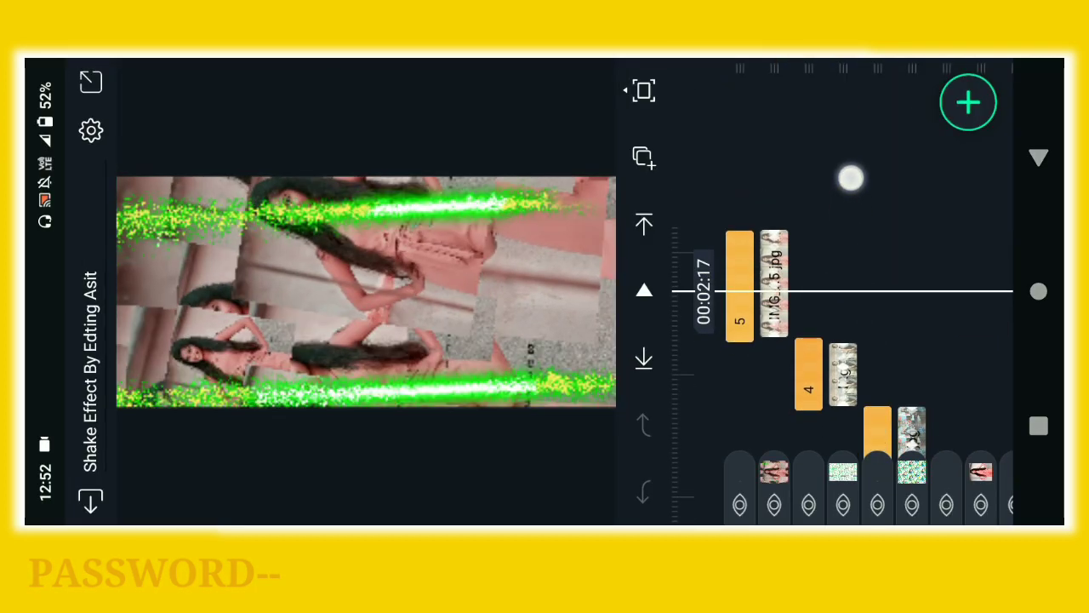
click(739, 283)
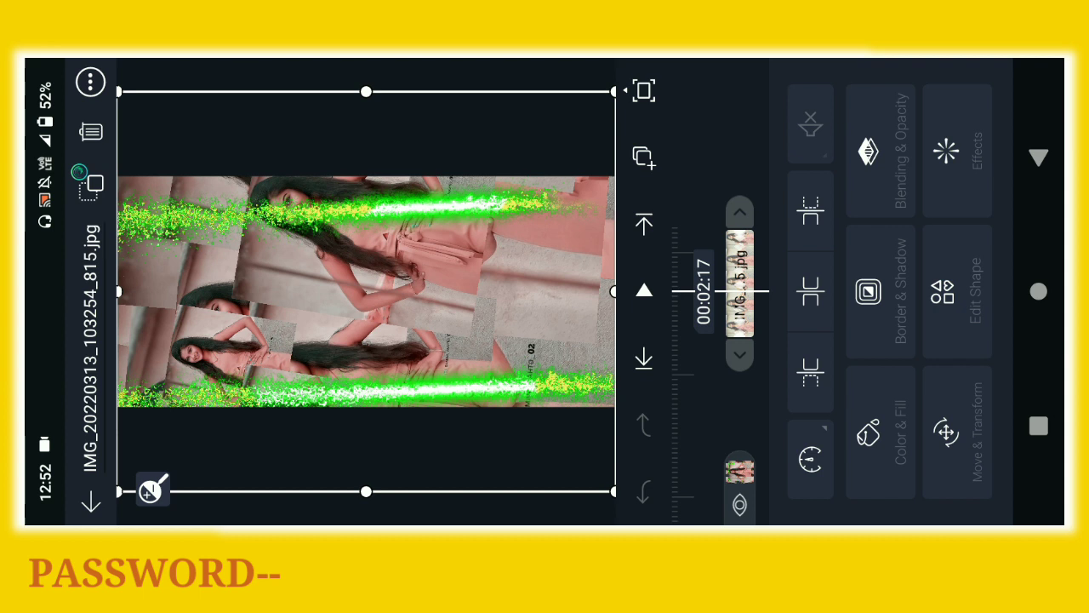
click(958, 153)
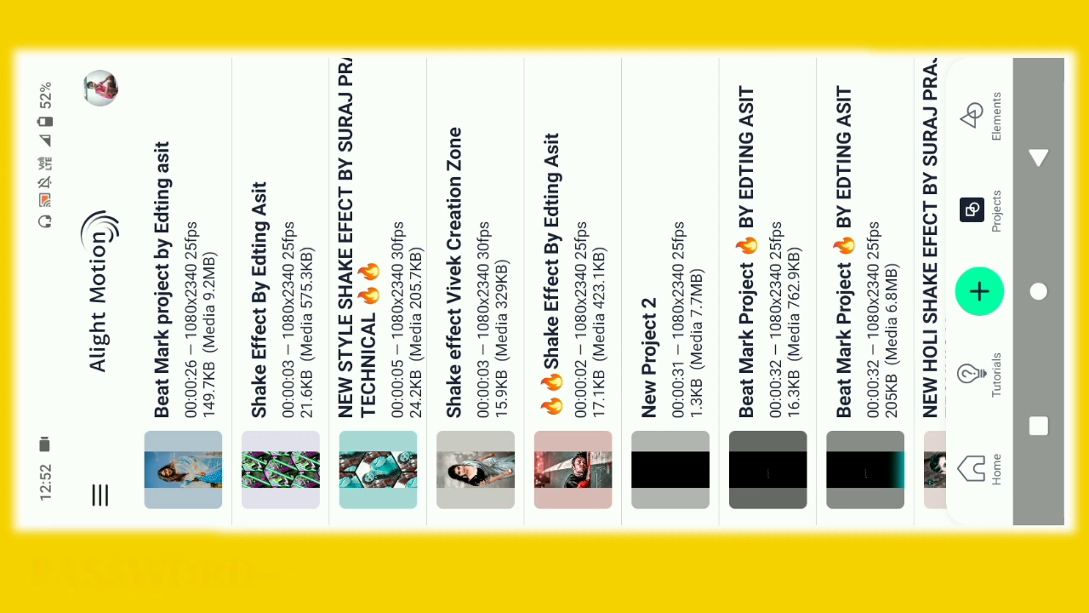
click(182, 470)
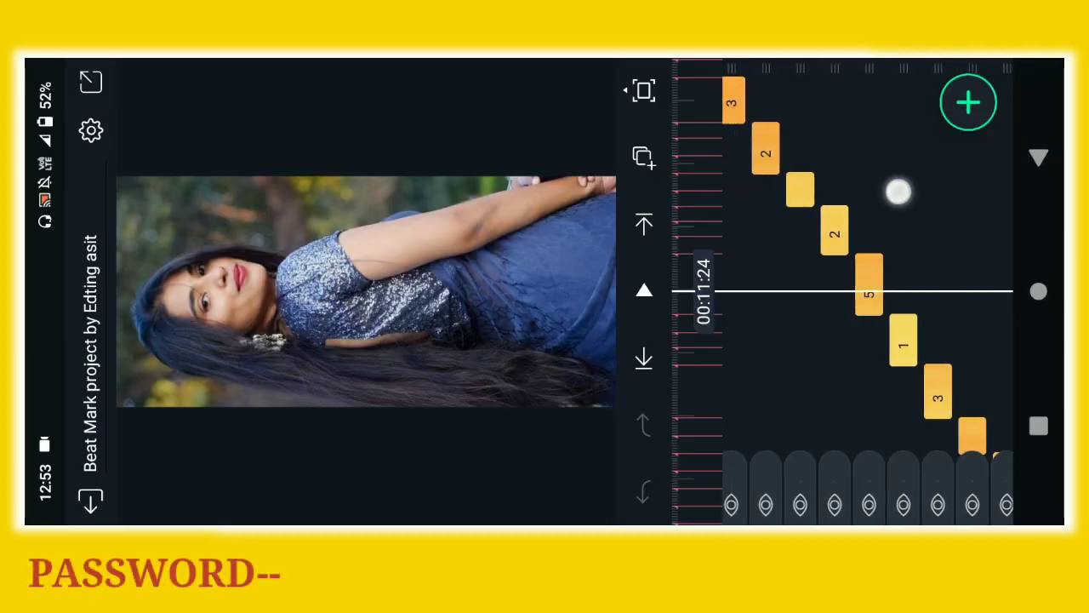
Scroll the timeline and choose Video export, showing 360p H.264 settings
scroll(down, 3)
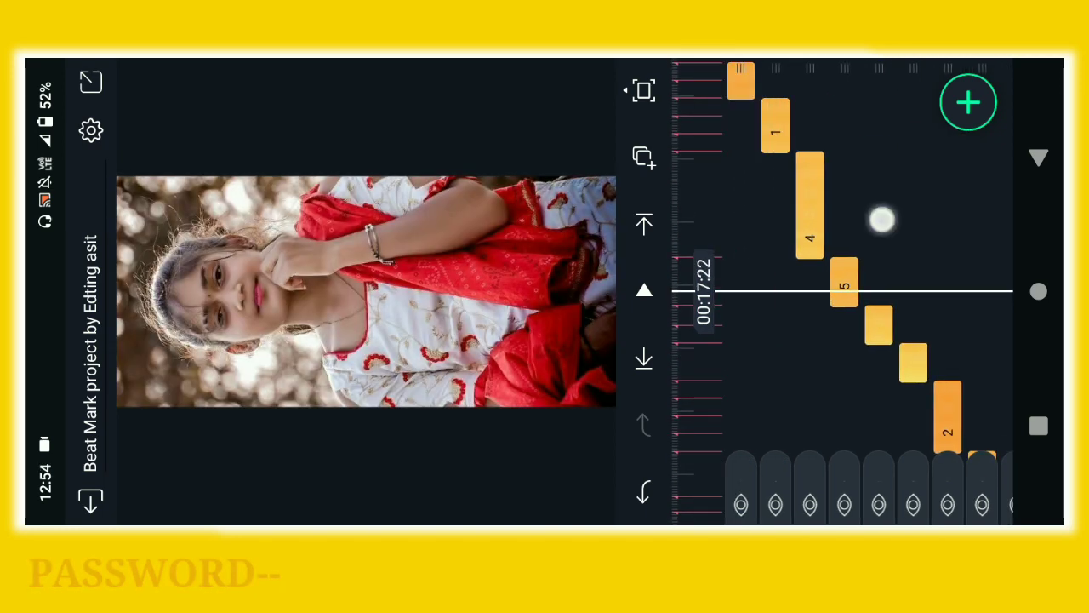
scroll(right, 3)
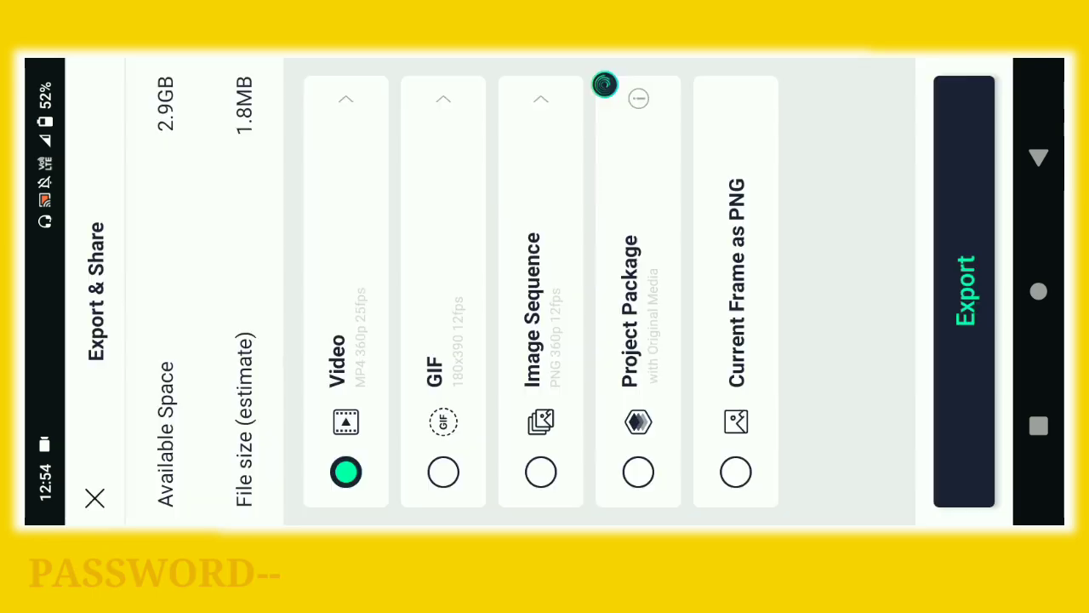
click(345, 472)
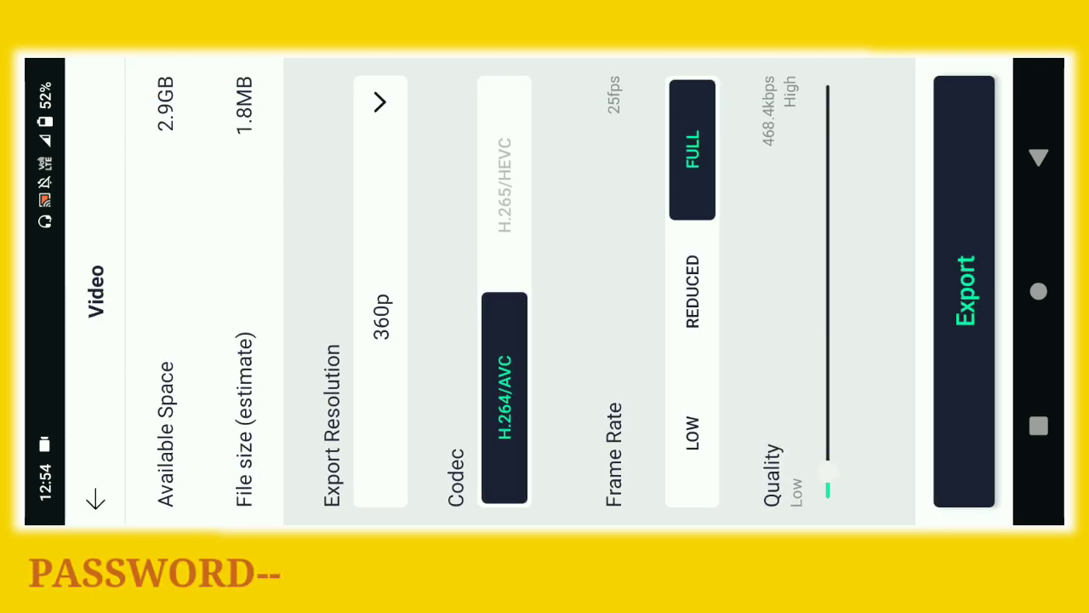